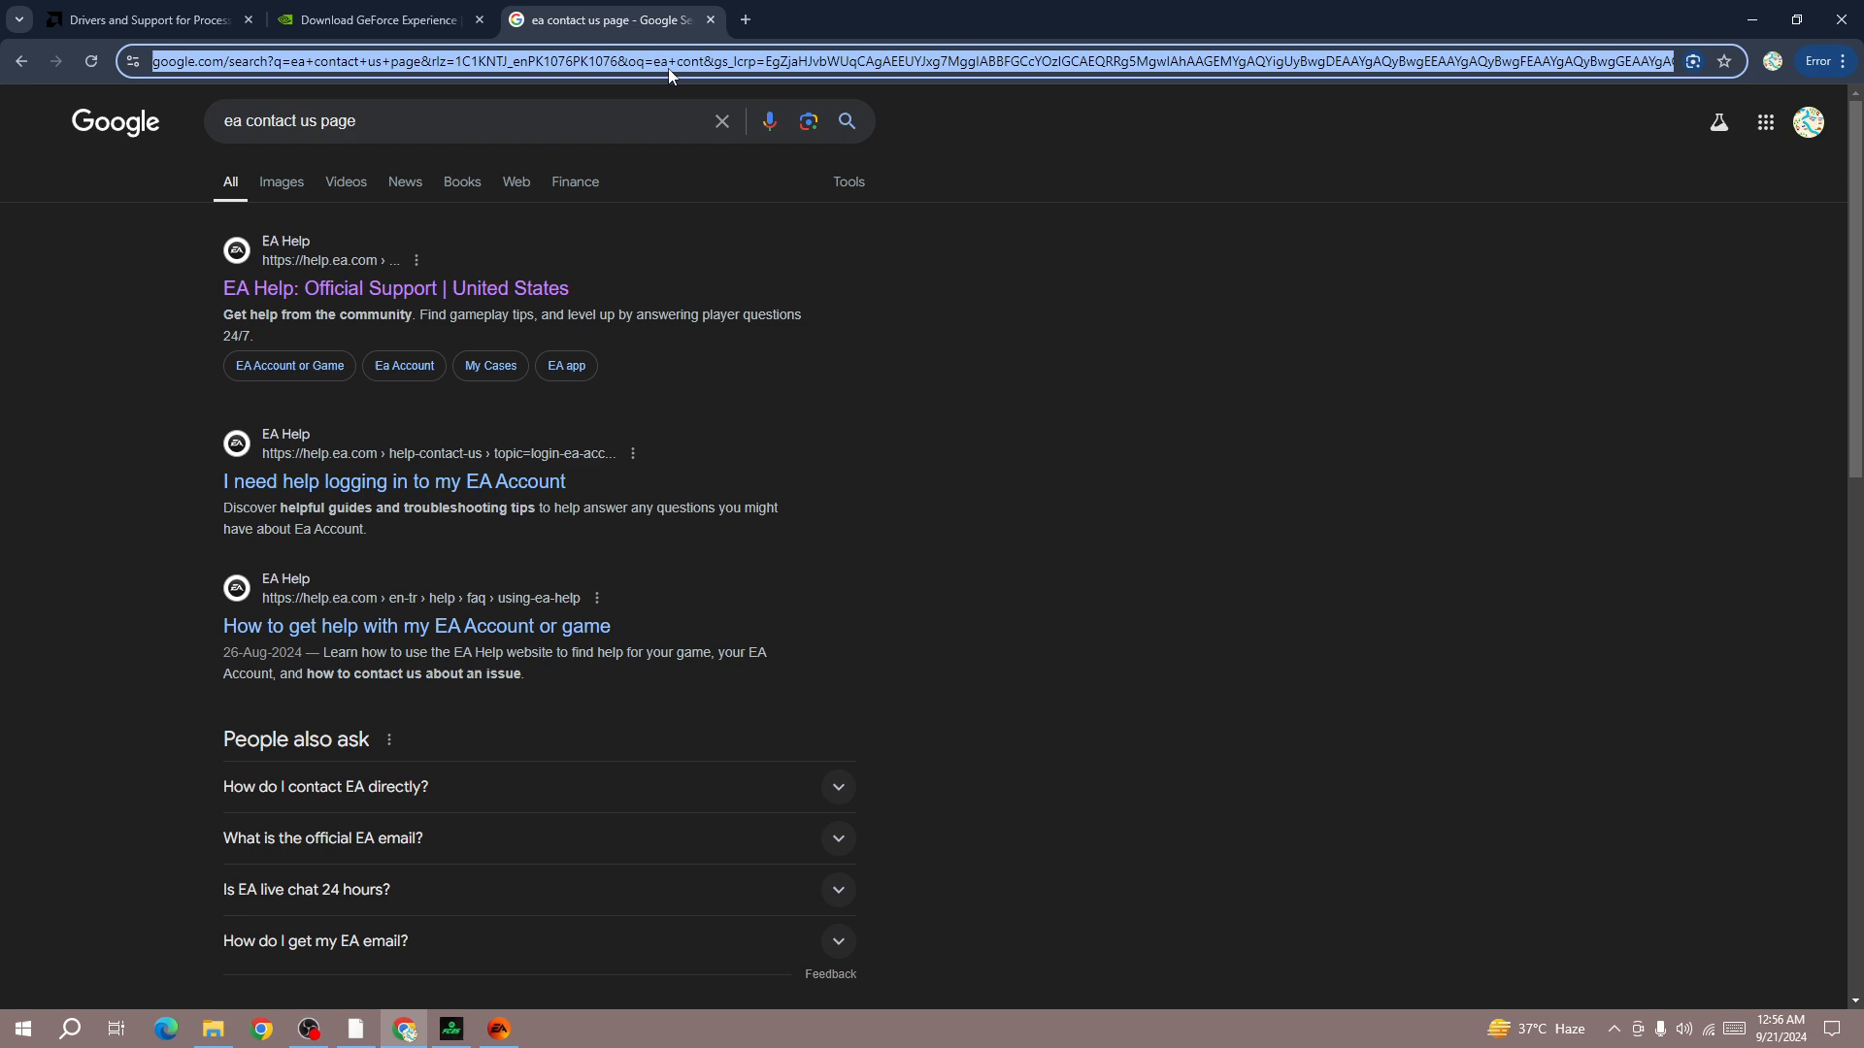
Step: Search Google for 'fc web APP' from the Chrome address bar
text(fc web APP)
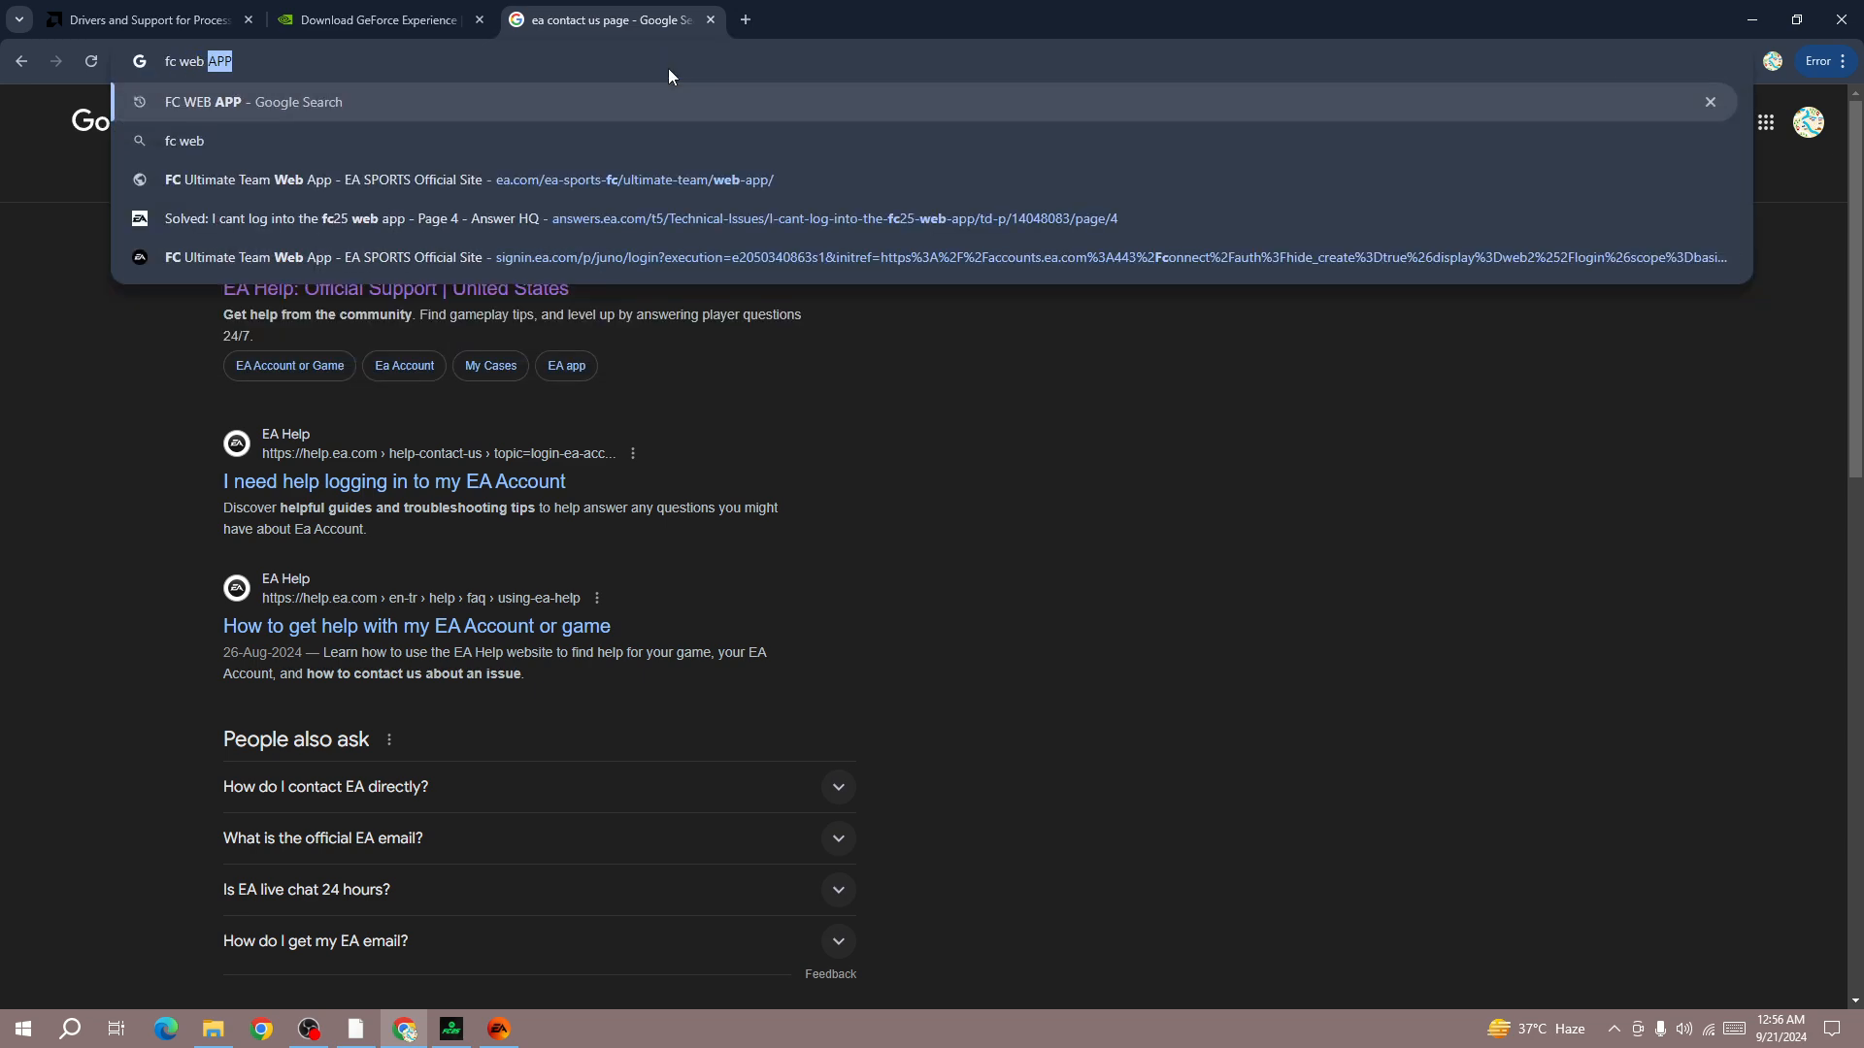
key(Enter)
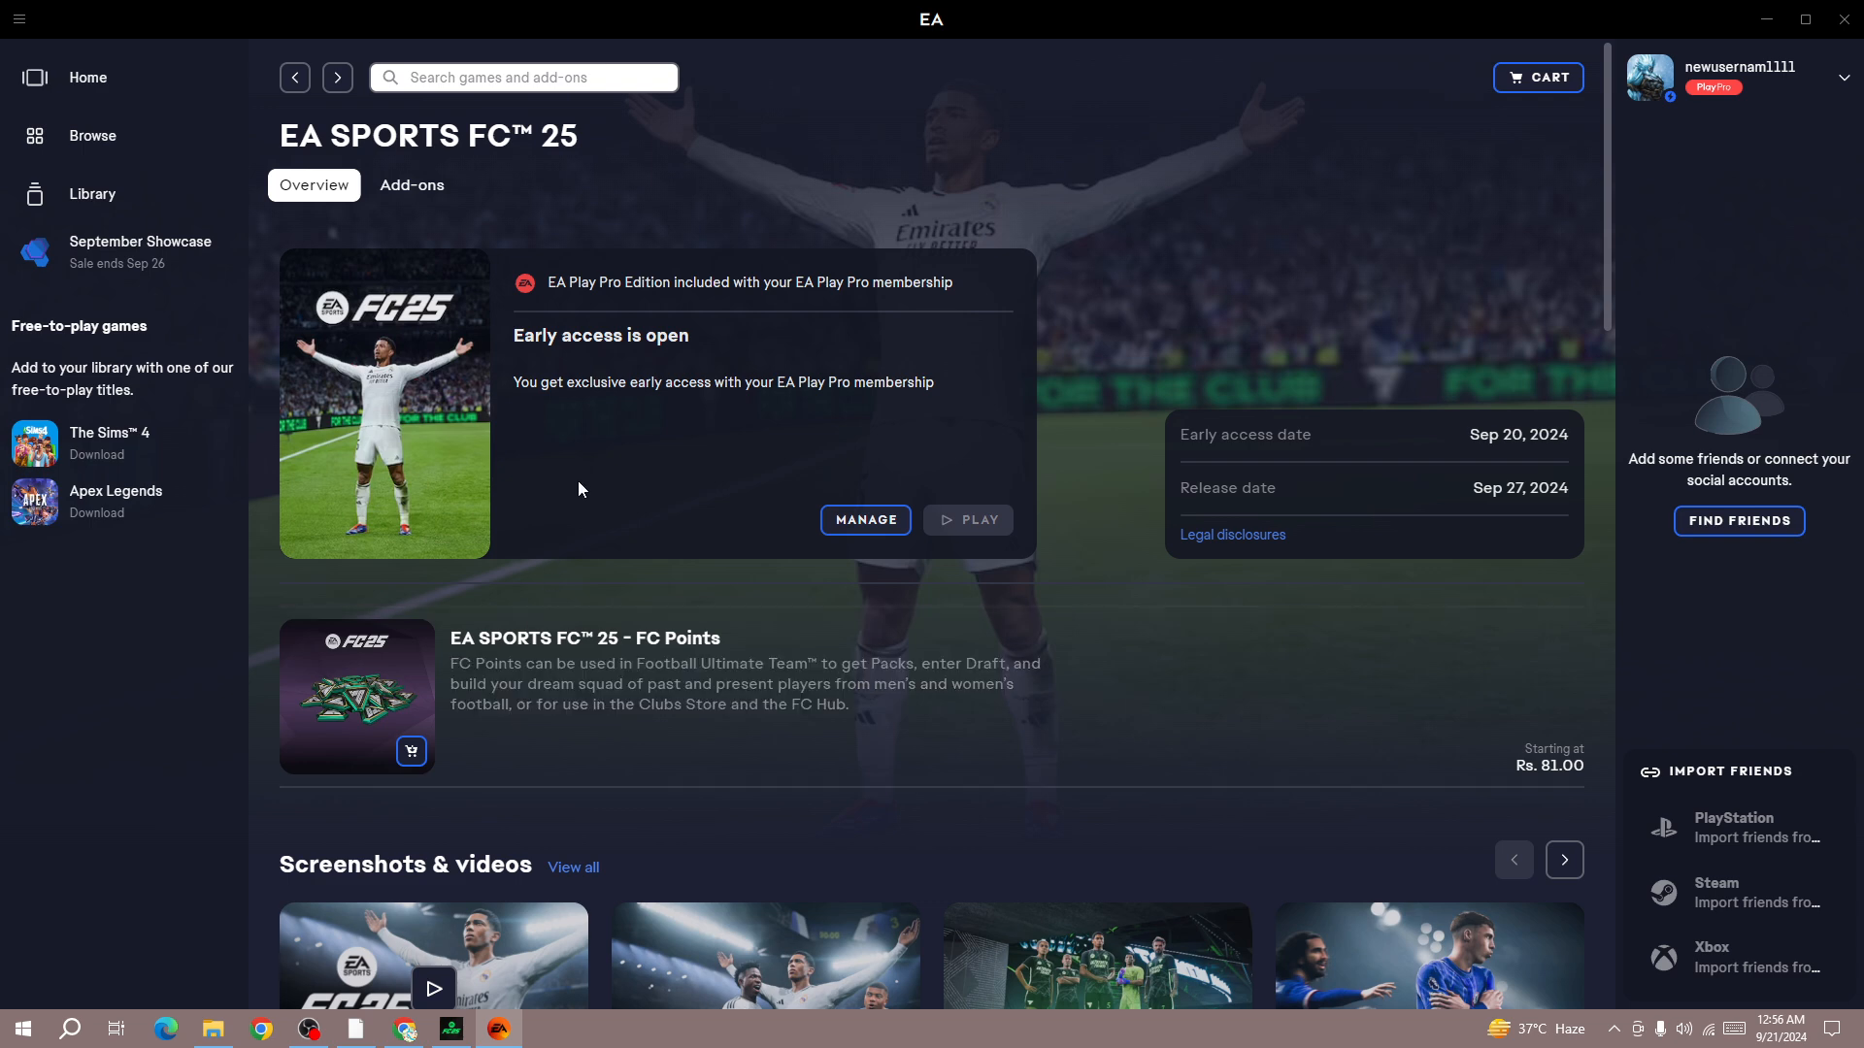
mouse_move(582, 480)
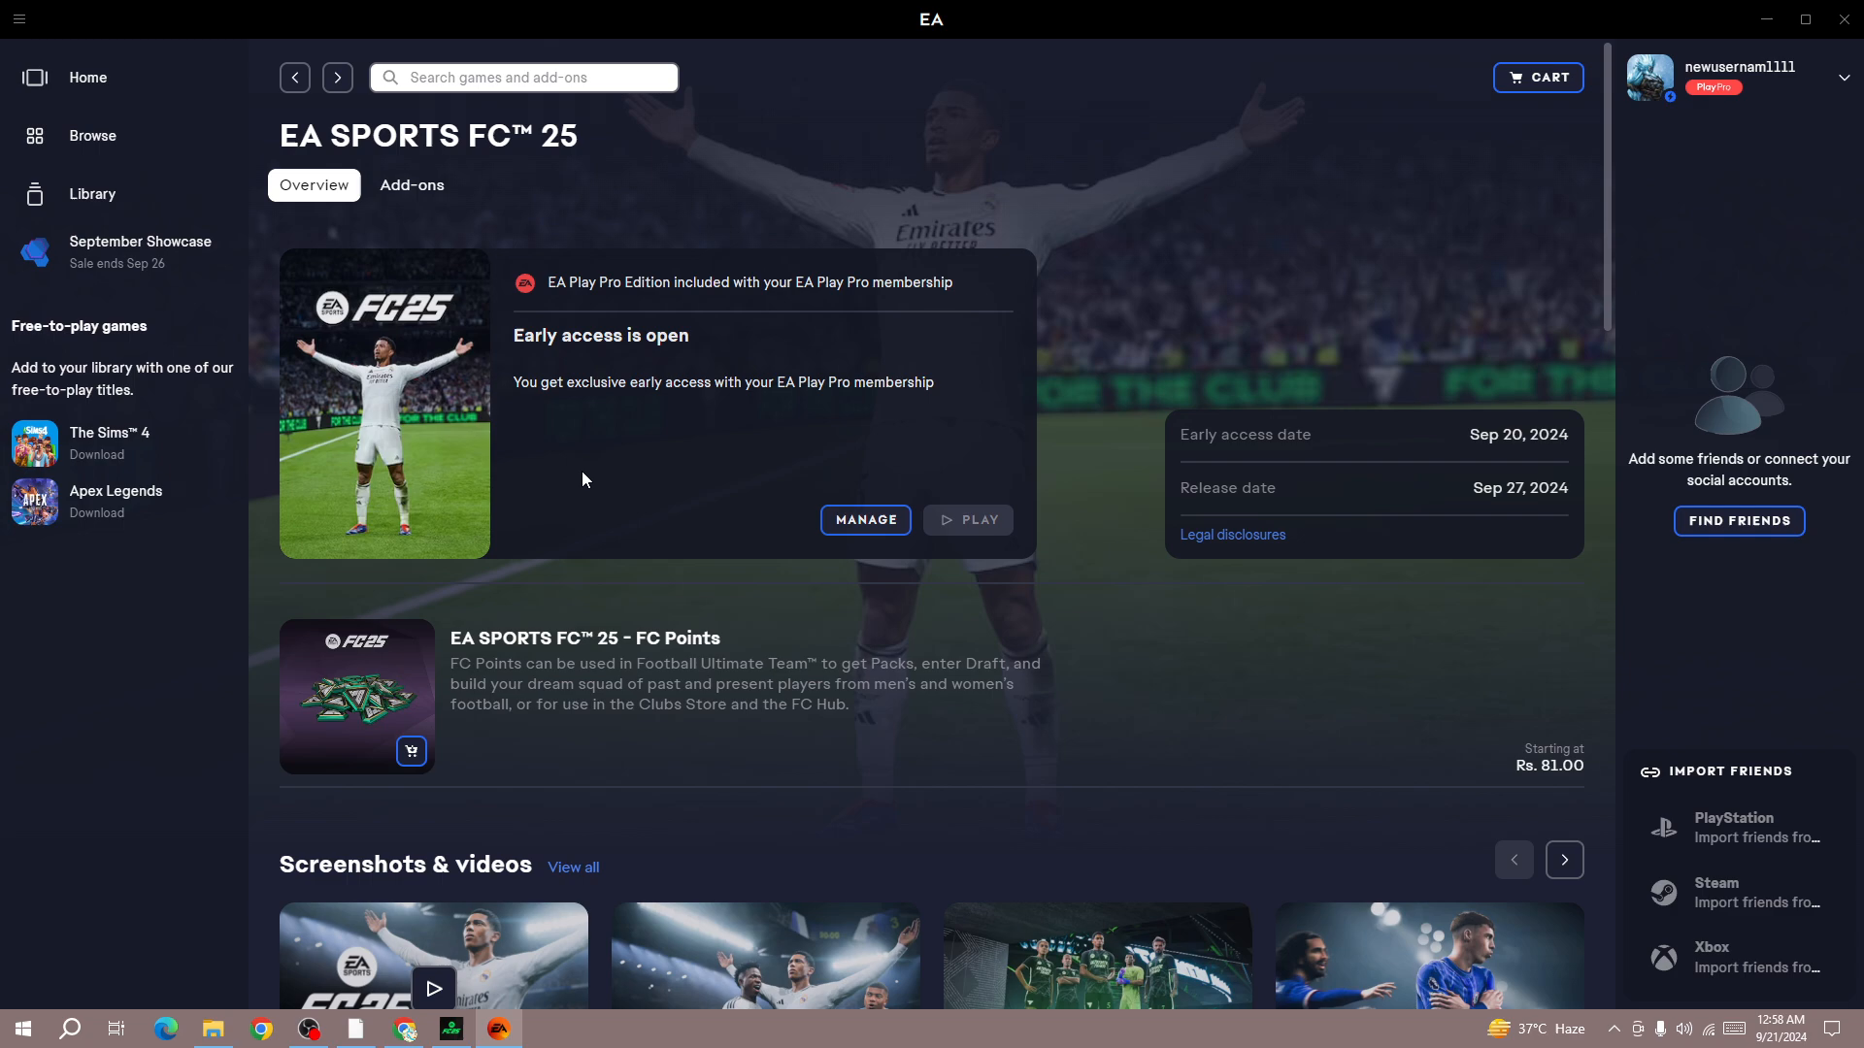
Step: Scroll down the EA SPORTS FC 25 Overview to the FC Points add-on and screenshots
scroll(down, 3)
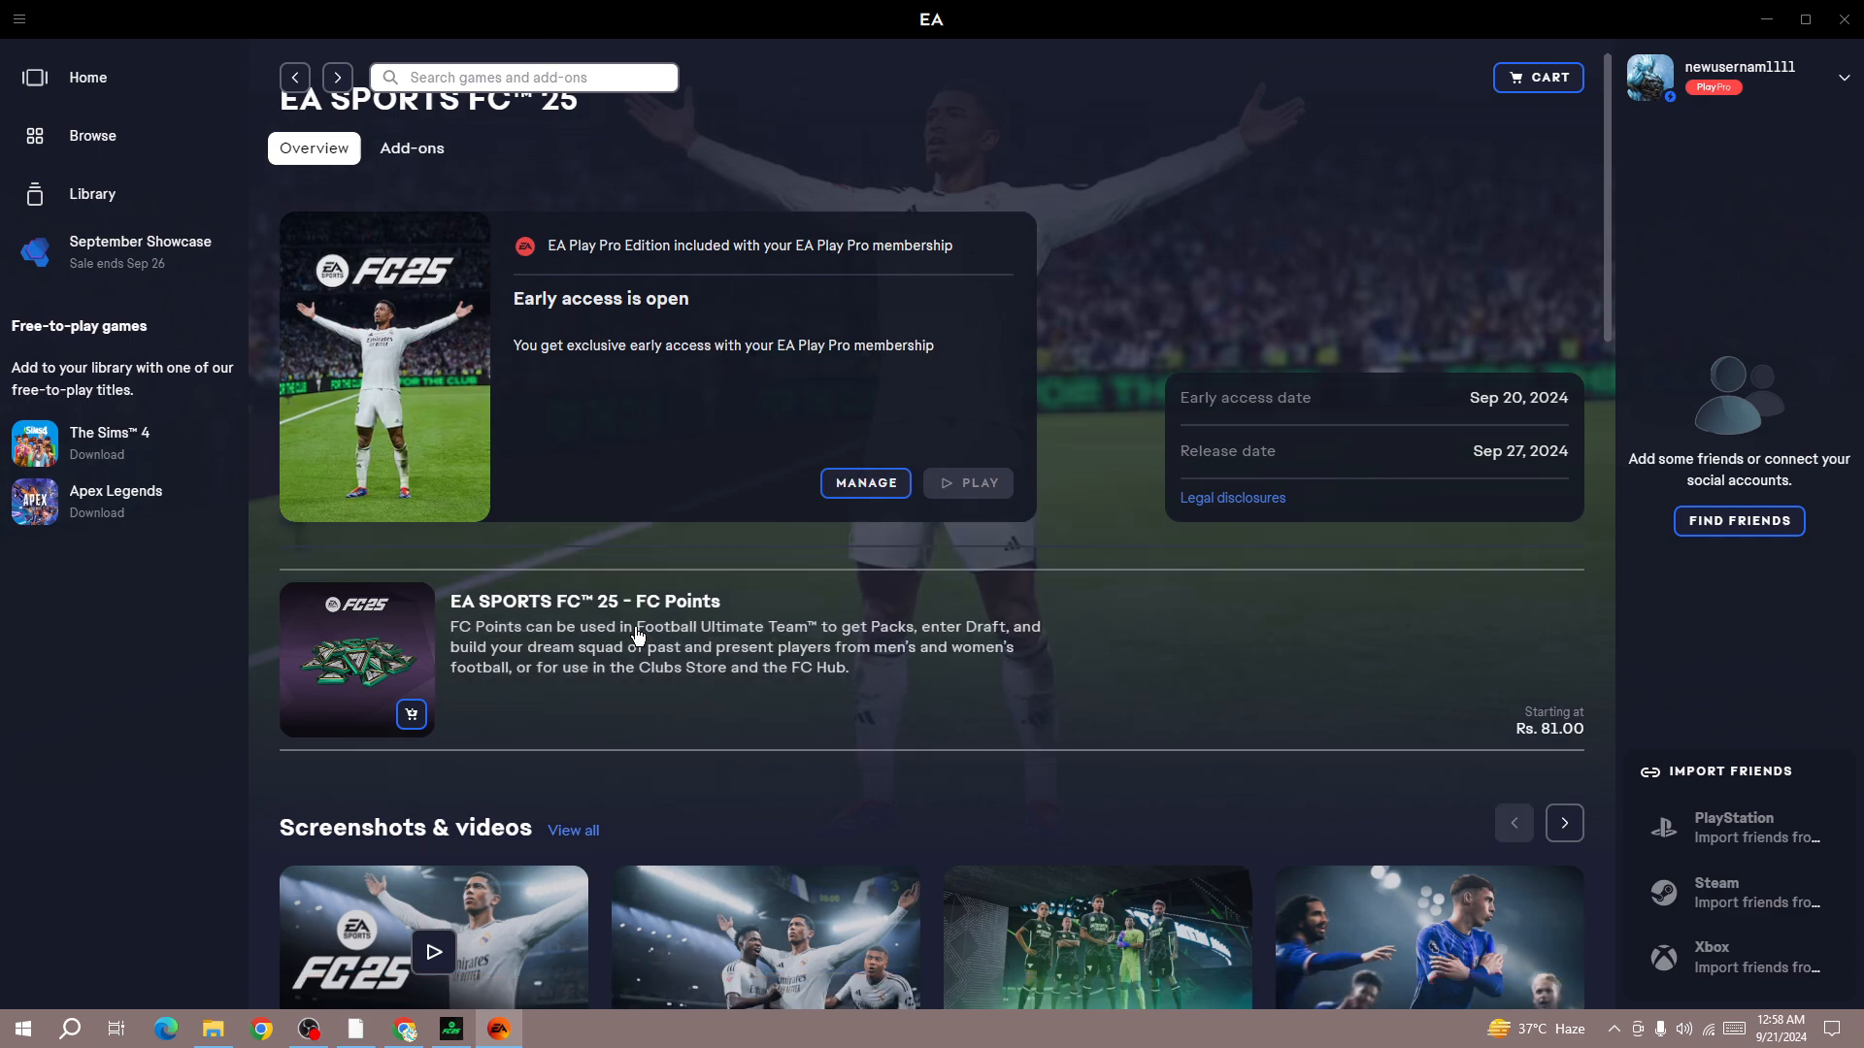